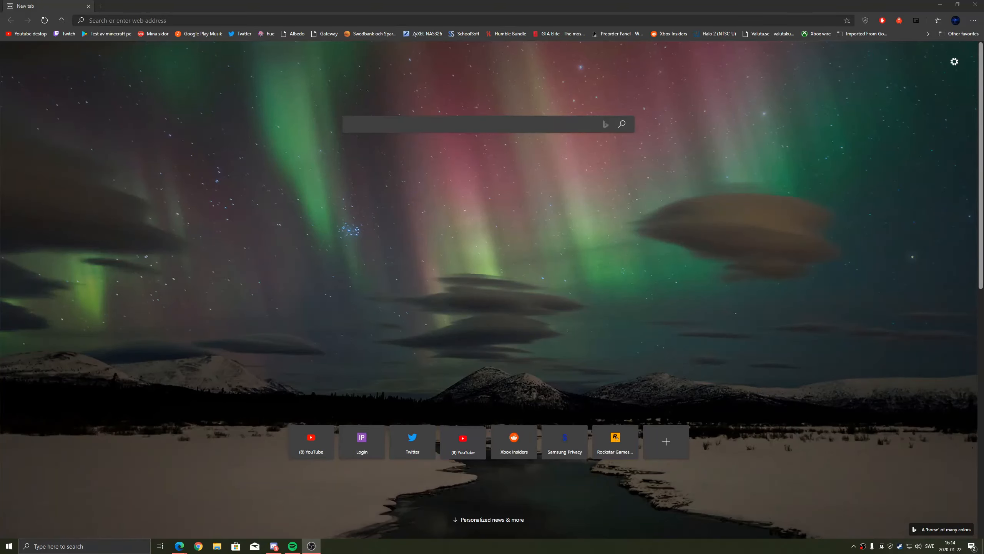
{"action": "mouse_move", "coordinate": [263, 323]}
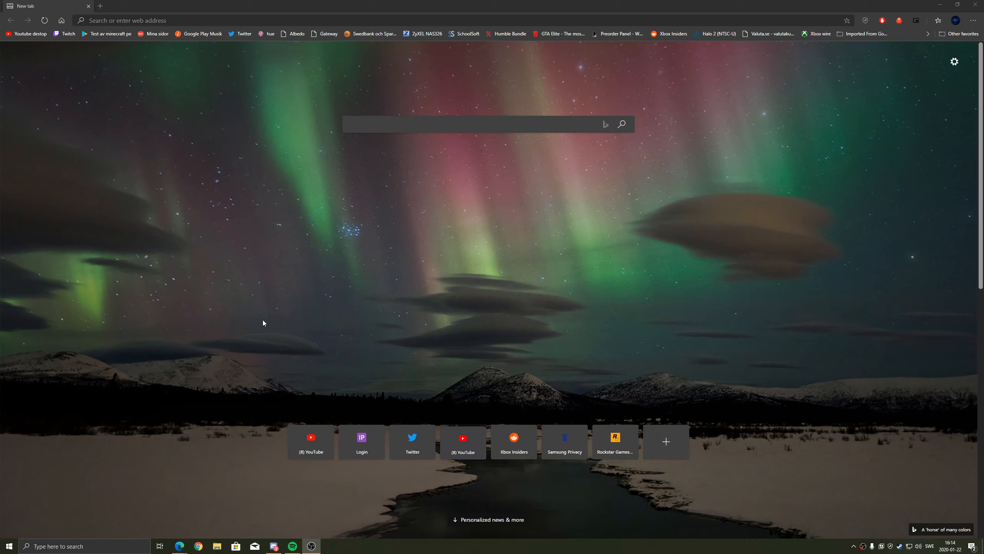
Step: Load the router's gateway page at 192.168.1.1 from the Gateway bookmark
{"action": "left_click", "coordinate": [439, 20]}
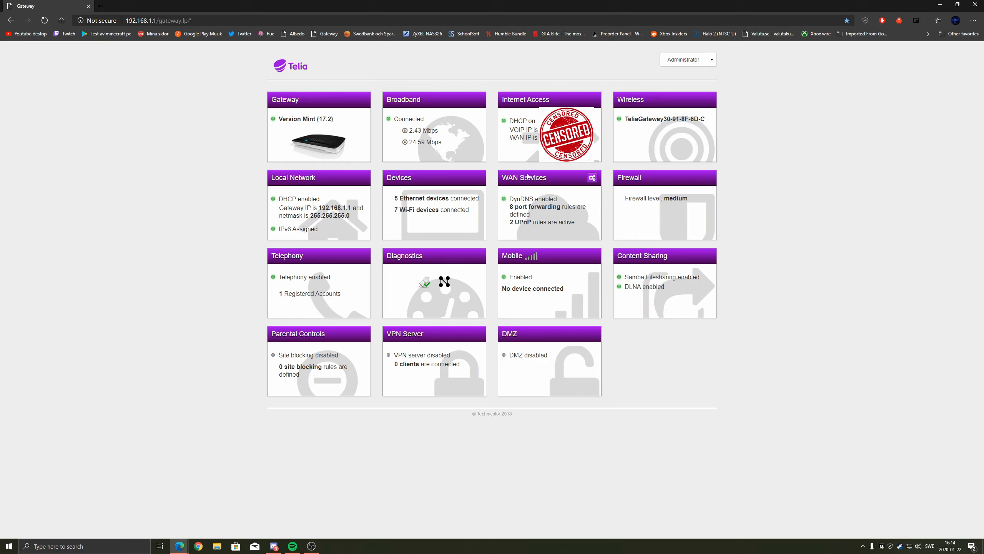
{"action": "mouse_move", "coordinate": [509, 230]}
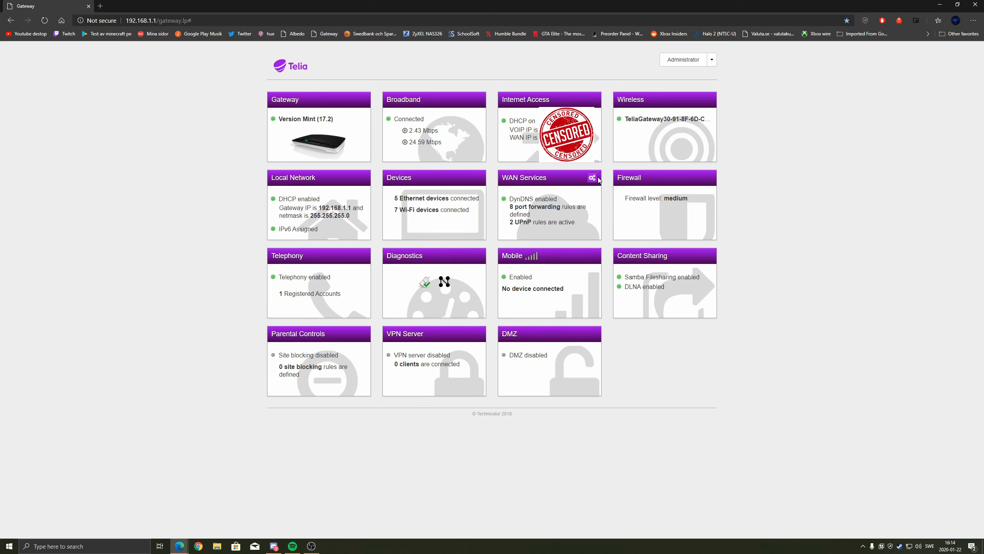
Step: Add a new blank IPv4 port mapping row in the WAN services table
{"action": "left_click", "coordinate": [590, 177]}
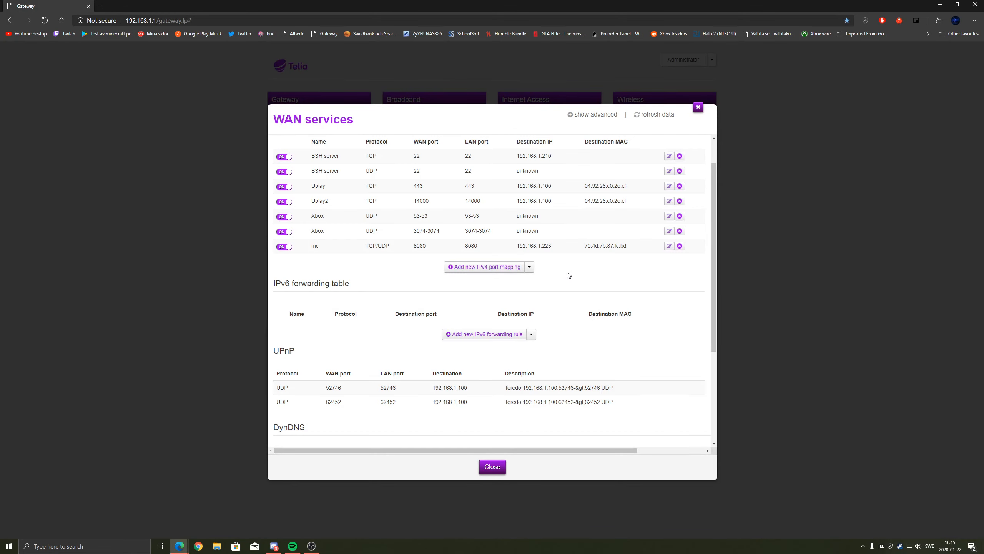
{"action": "mouse_move", "coordinate": [559, 290]}
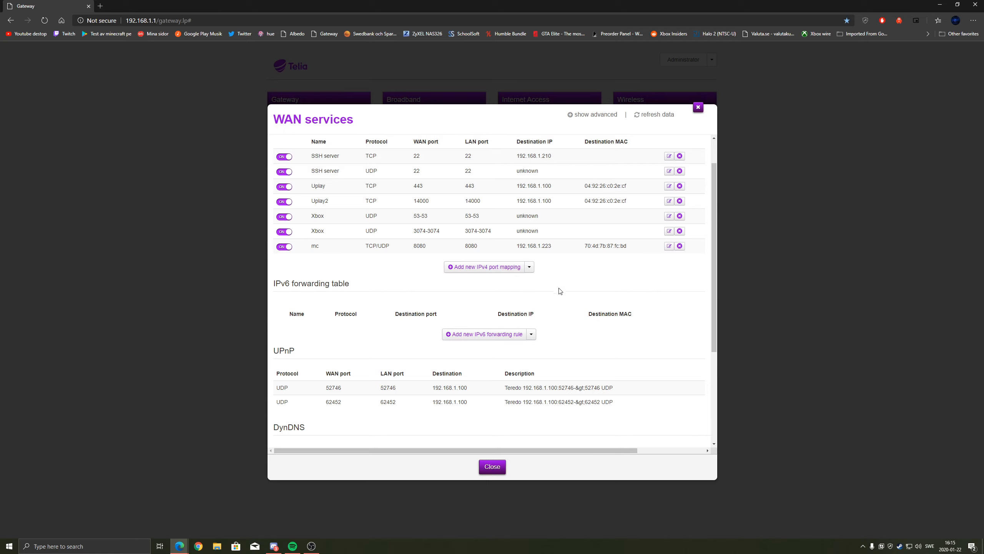
{"action": "mouse_move", "coordinate": [484, 266]}
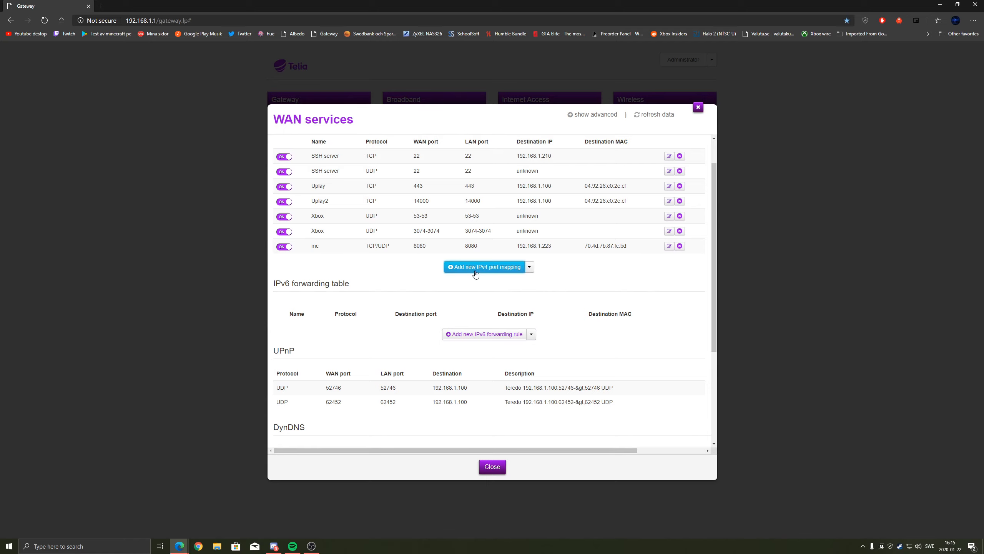
{"action": "left_click", "coordinate": [485, 266]}
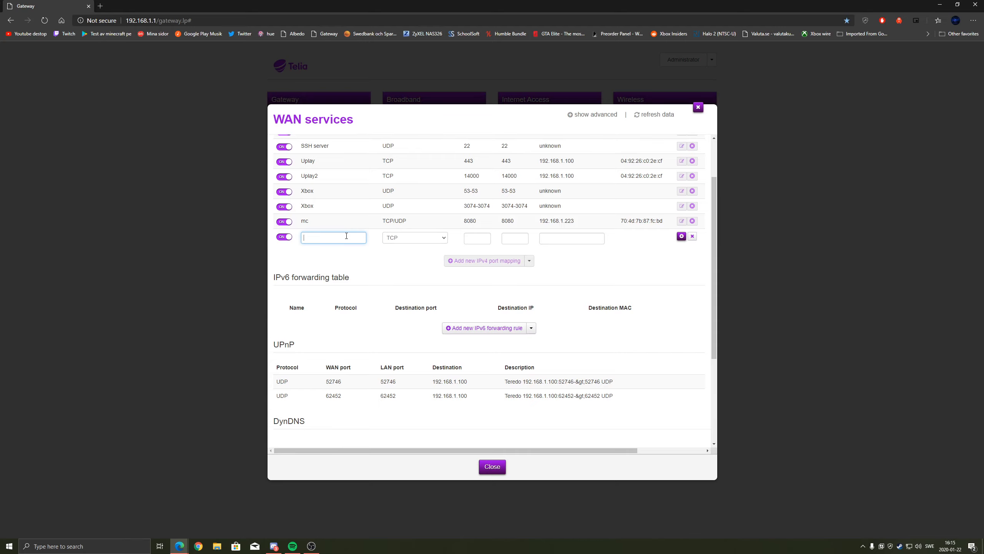
Step: Name the rule 'Minecraft server', set protocol TCP/UDP and WAN port 25565
{"action": "type", "text": "Minecraft server"}
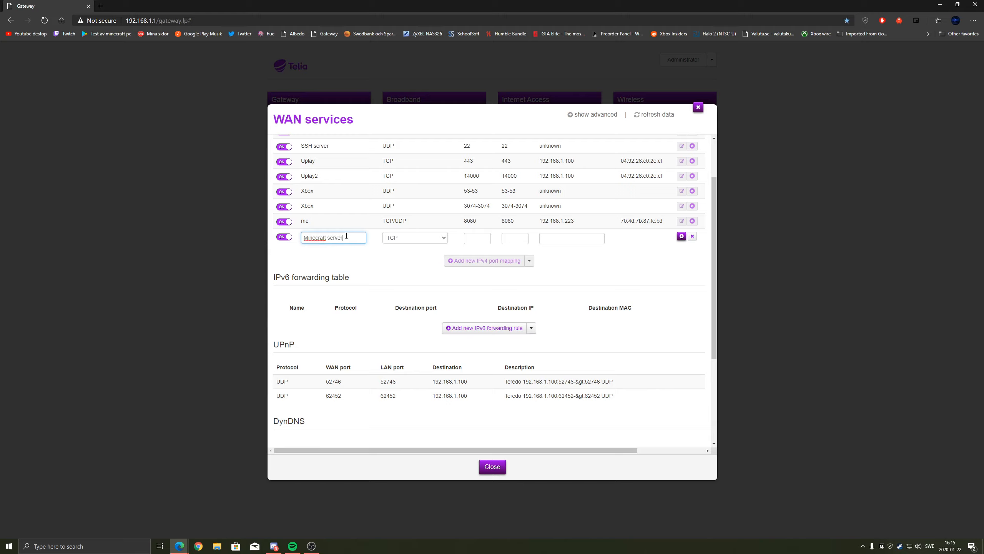
{"action": "mouse_move", "coordinate": [424, 239]}
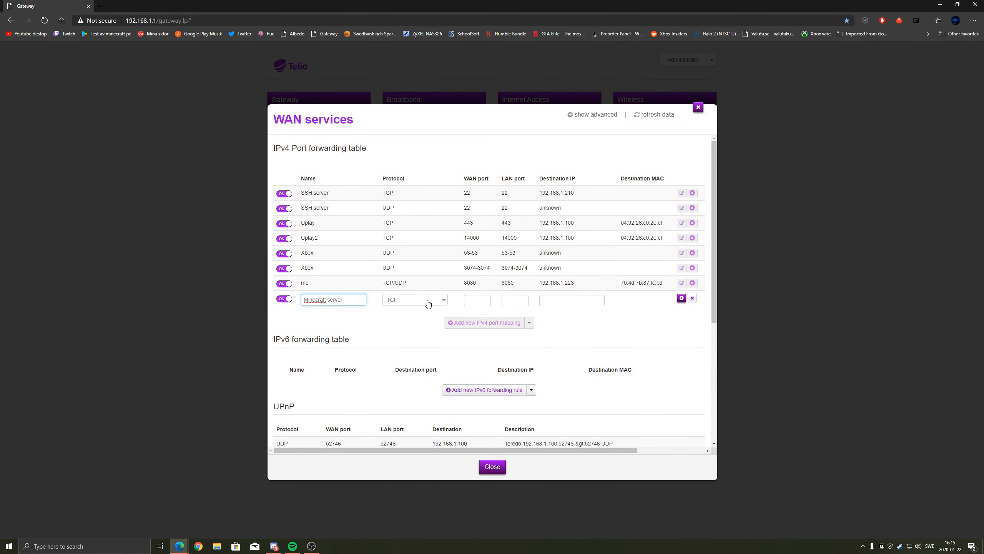
{"action": "left_click", "coordinate": [414, 299]}
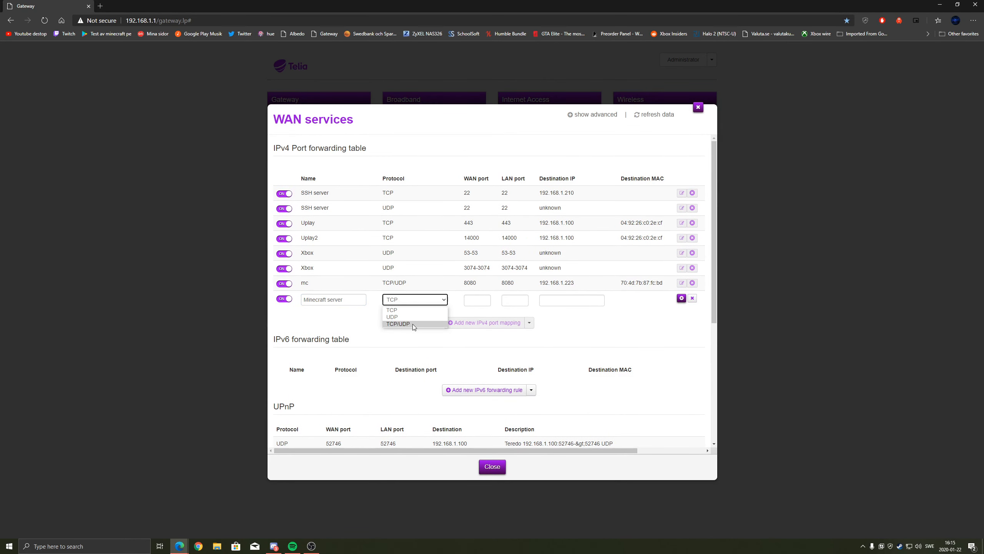
{"action": "left_click", "coordinate": [398, 323]}
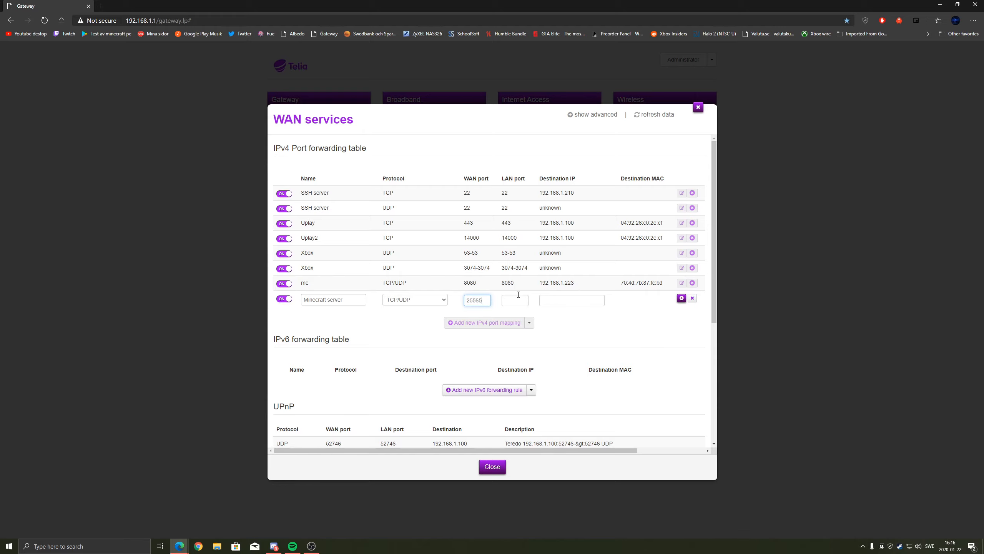
Step: Set LAN port 25565 and start entering the destination IP
{"action": "type", "text": "25565"}
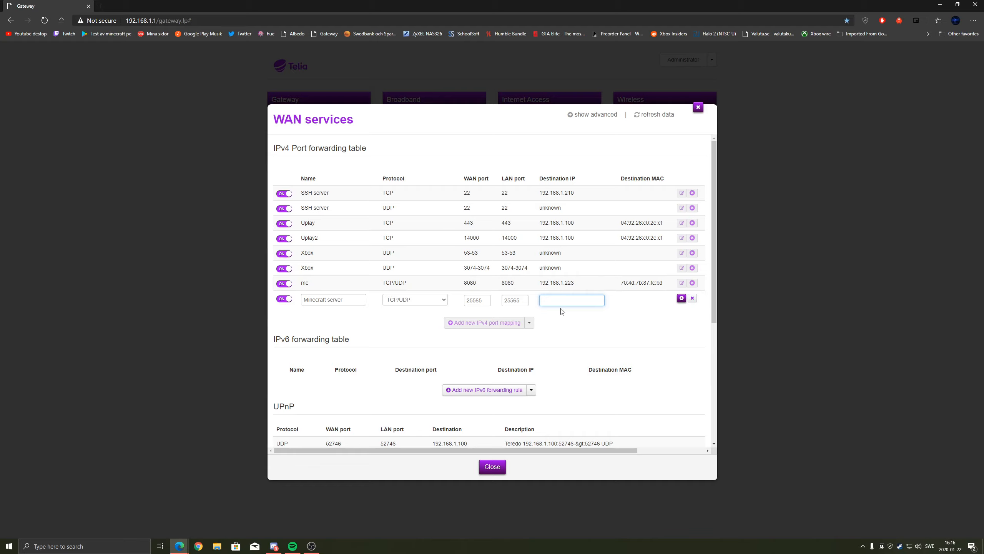
{"action": "type", "text": "1"}
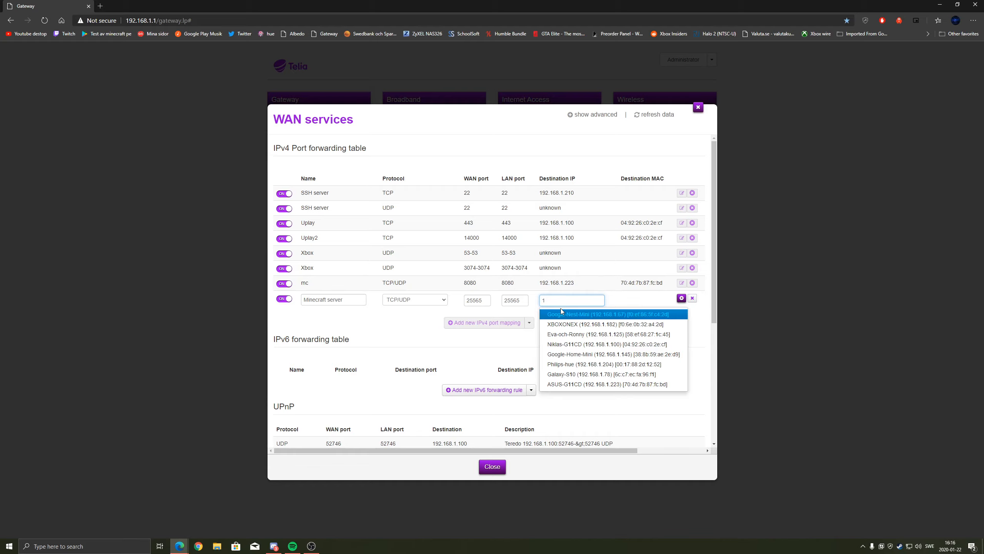
Step: Set the destination to ASUS-G11CD at 192.168.1.223
{"action": "type", "text": "92."}
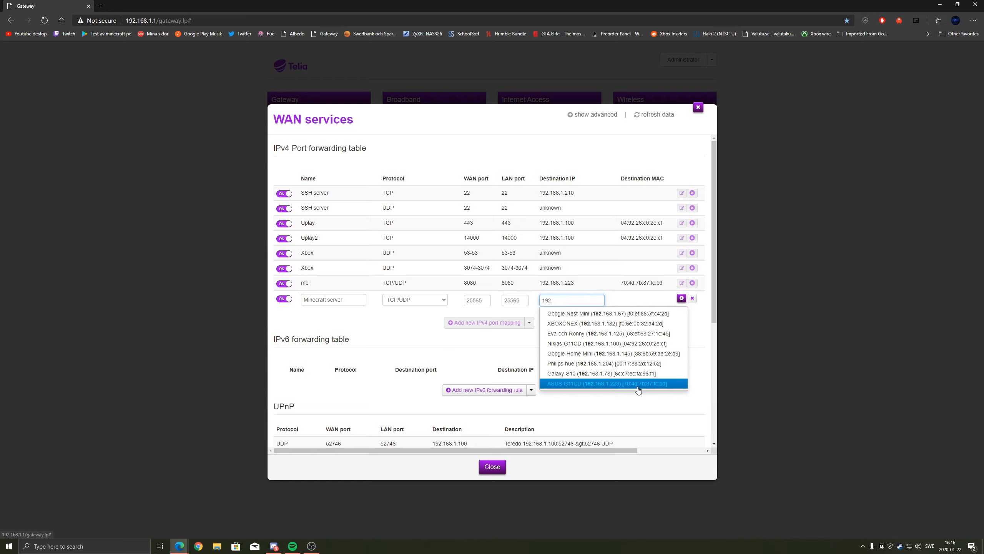
{"action": "left_click", "coordinate": [612, 383]}
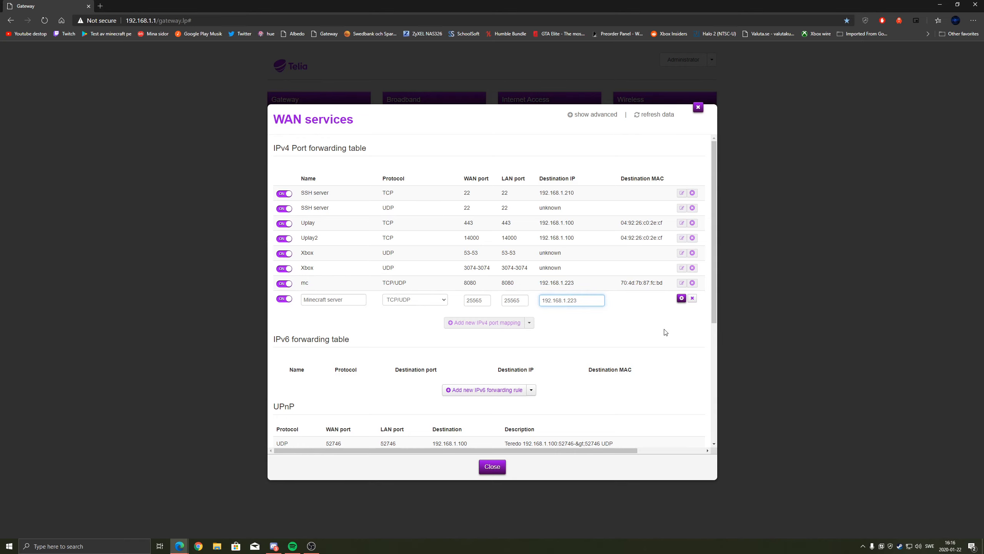
Step: Commit the Minecraft server rule so it appears in the IPv4 port forwarding table
{"action": "scroll", "scroll_direction": "down", "scroll_amount": 3}
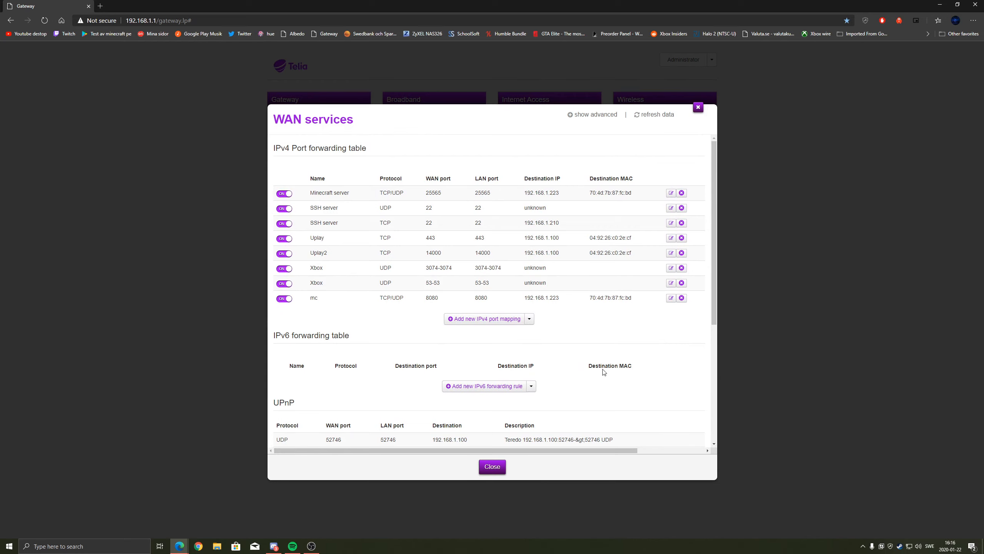
{"action": "mouse_move", "coordinate": [405, 466]}
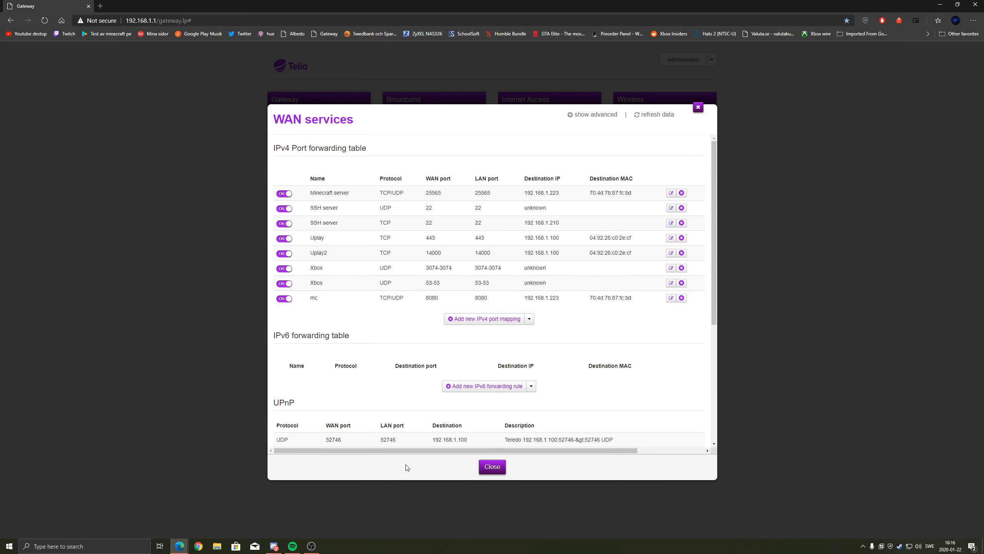